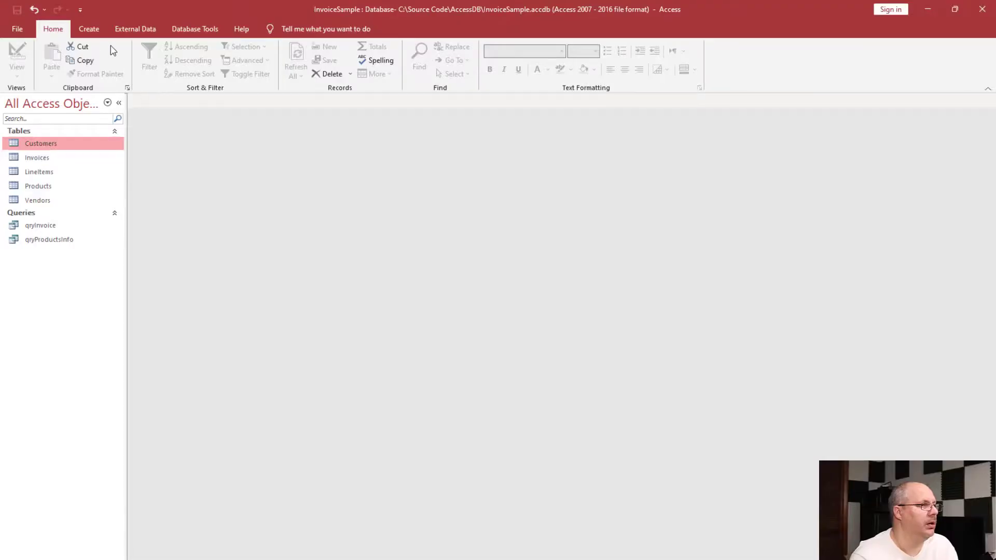
Step: Create a blank query in Design View and add the Customers table to it
left_click(88, 29)
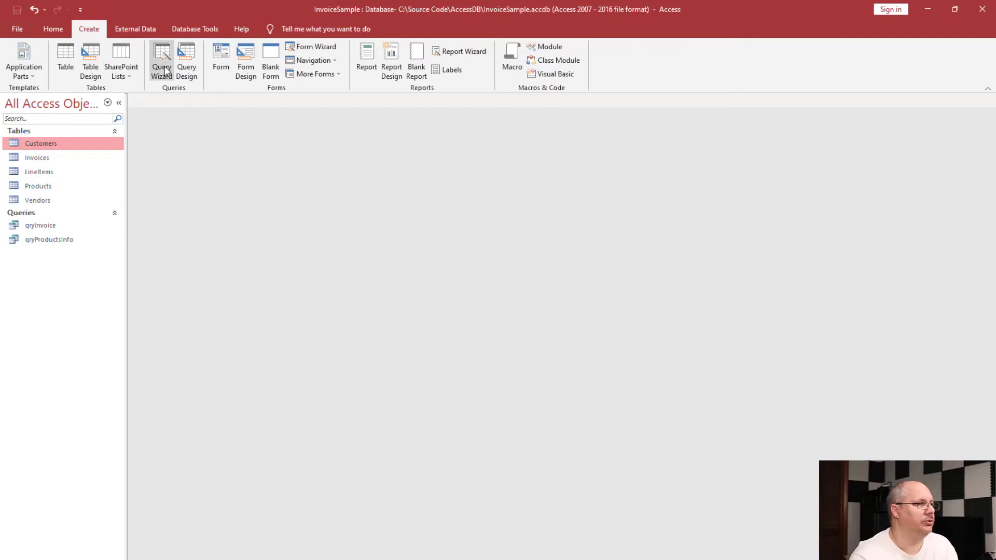
left_click(187, 60)
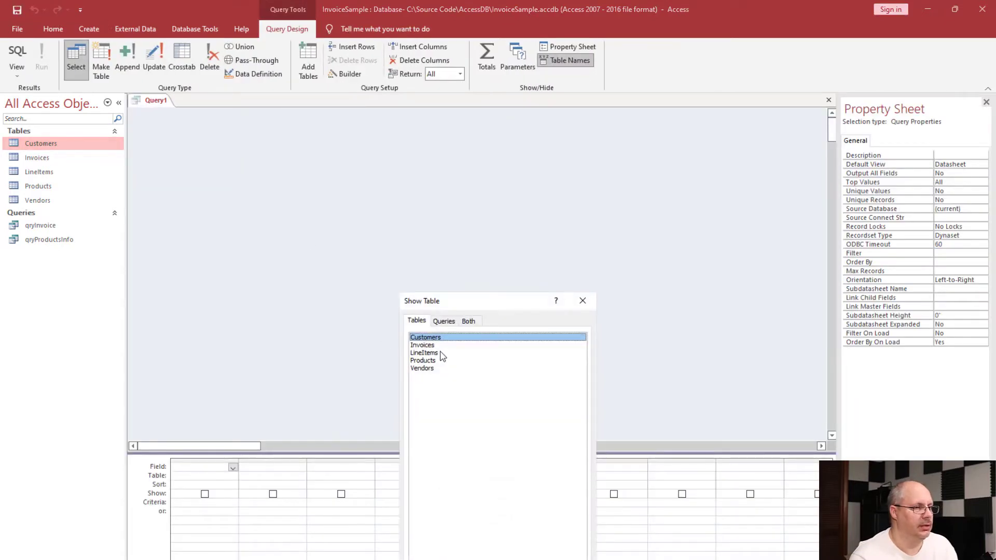
double_click(425, 337)
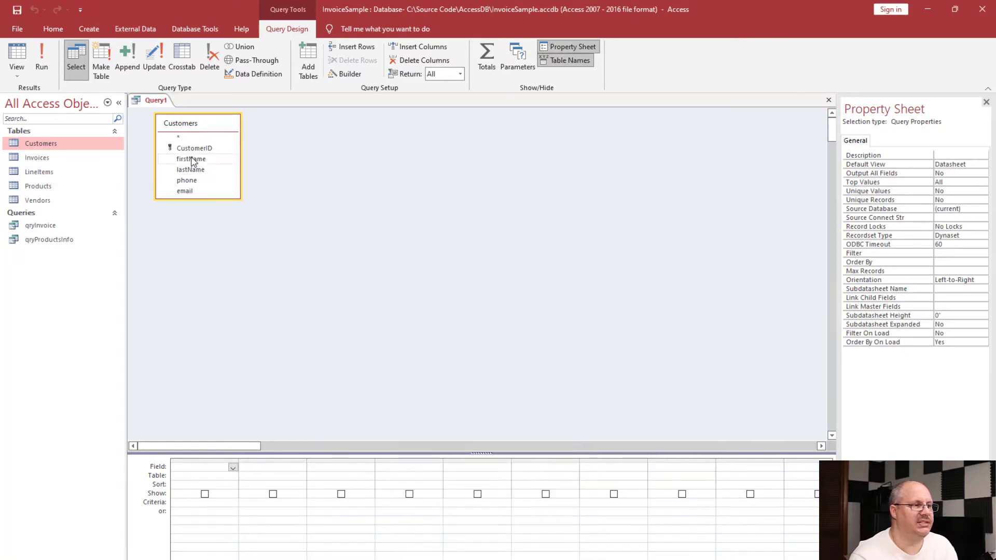
Step: Add firstName, lastName, phone and email, with a bracketed 'What is the customer...' prompt as lastName's criterion
double_click(190, 170)
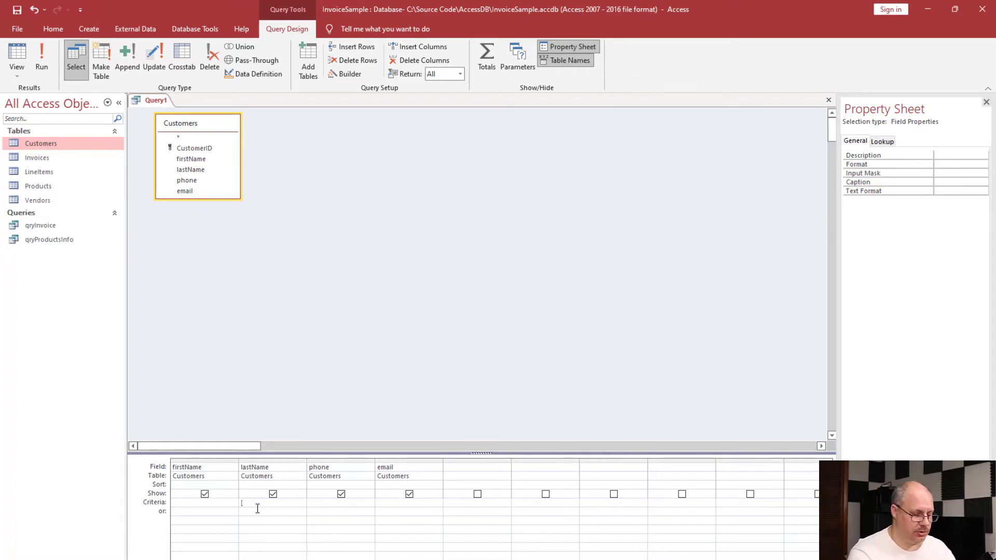
type("[What is the customer")
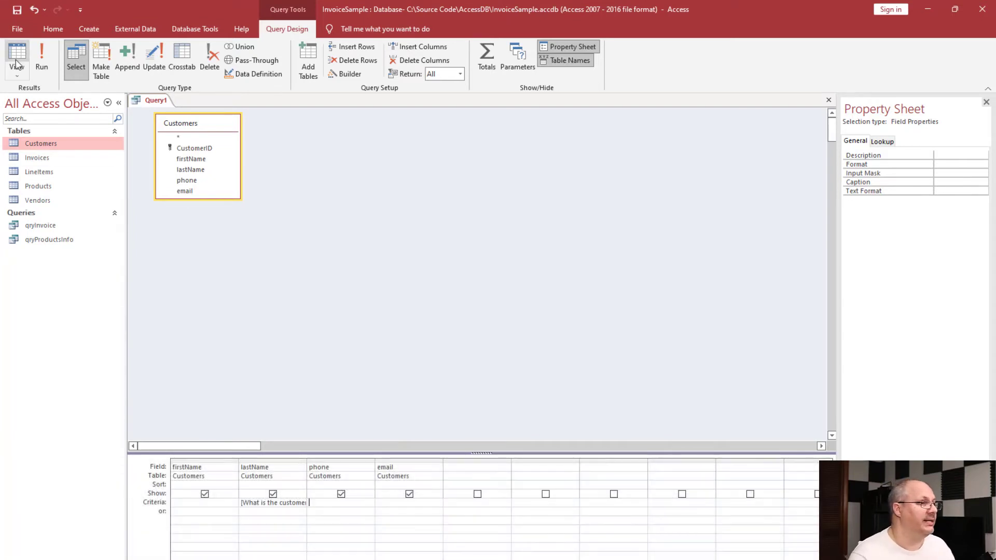
Step: Run the query answering the prompt with 'Jones', returning an empty datasheet
left_click(41, 57)
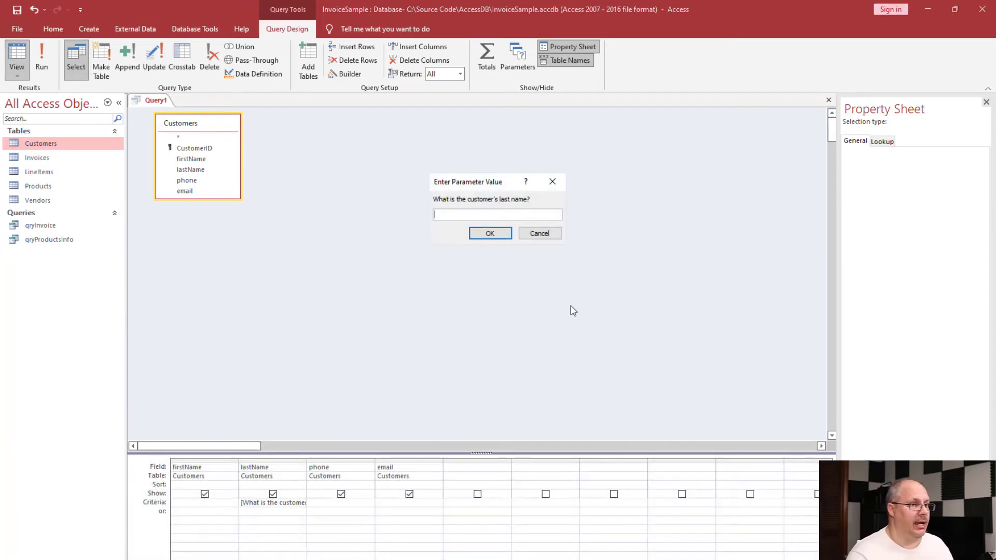
type("Jo")
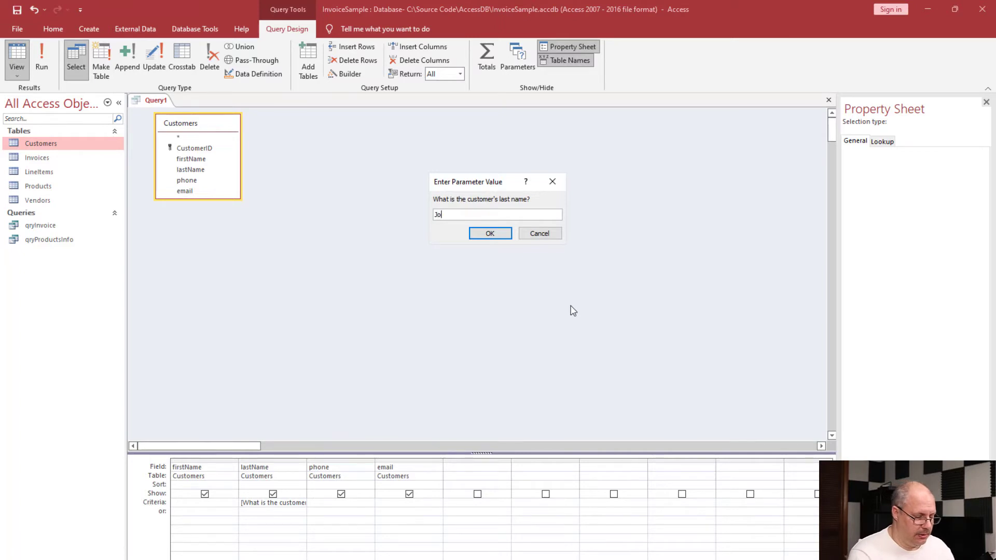
type("nes")
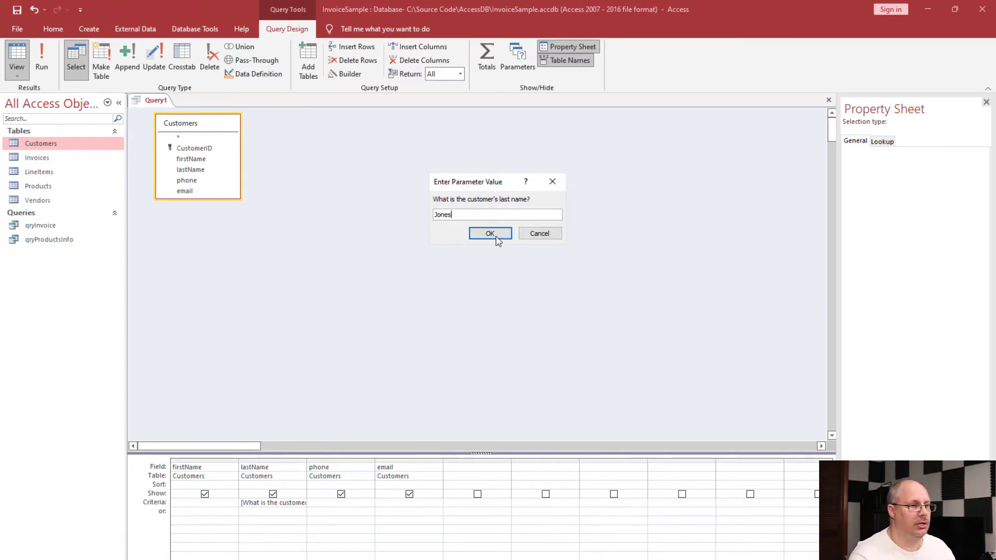
left_click(490, 233)
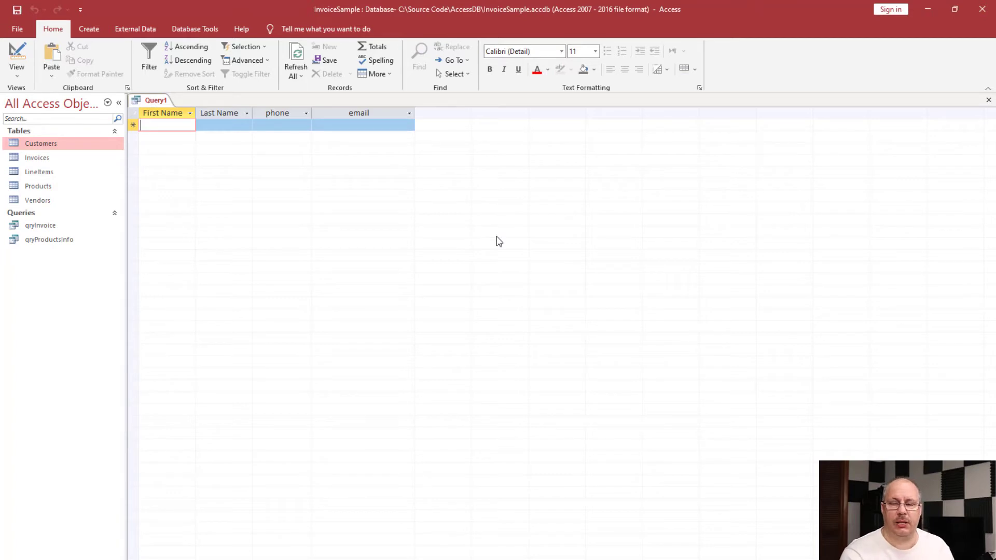
mouse_move(16, 57)
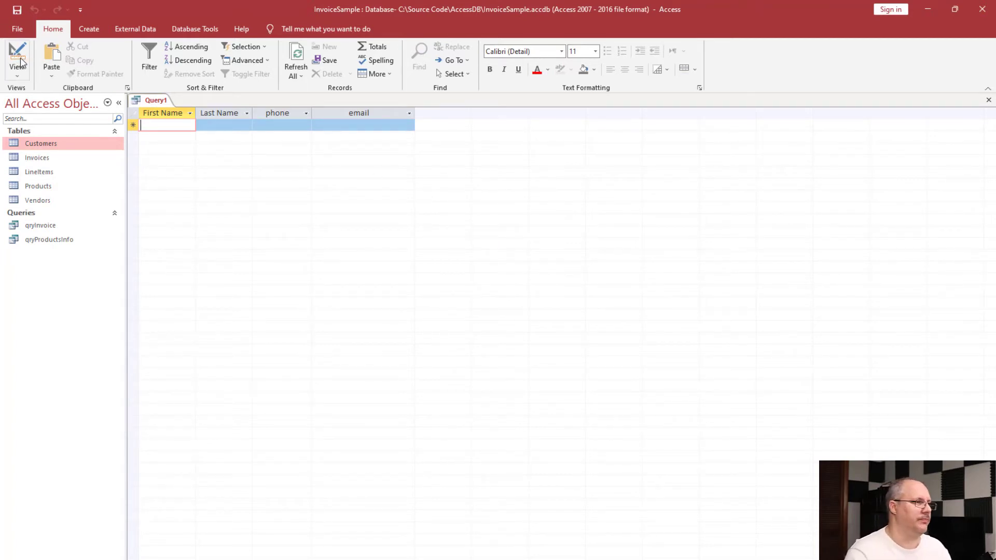
Step: Rerun the query from Design View with 'Smith', returning Mary Smith's record
left_click(17, 57)
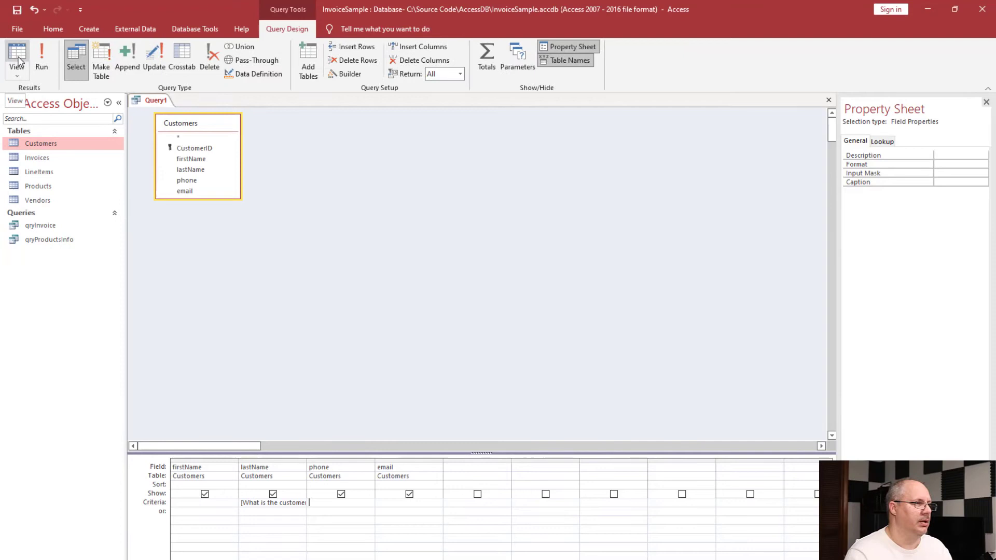
left_click(41, 57)
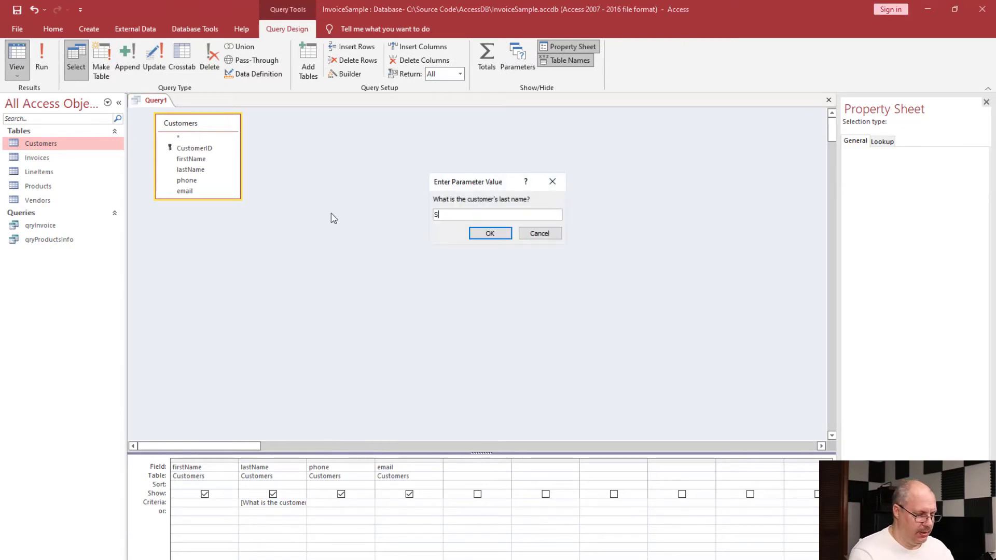
left_click(489, 233)
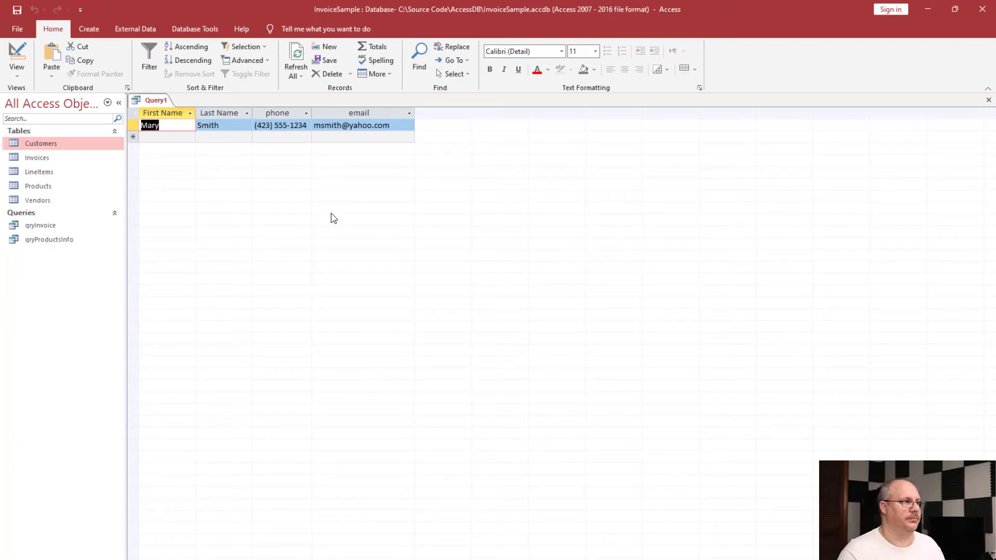
Step: Switch the query to SQL View to show its parameter WHERE clause
left_click(17, 60)
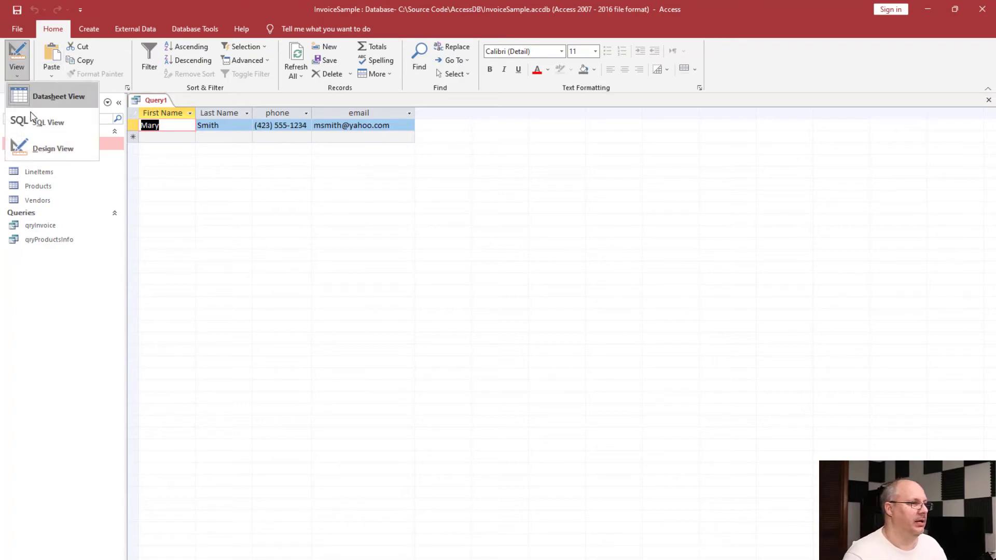
left_click(48, 122)
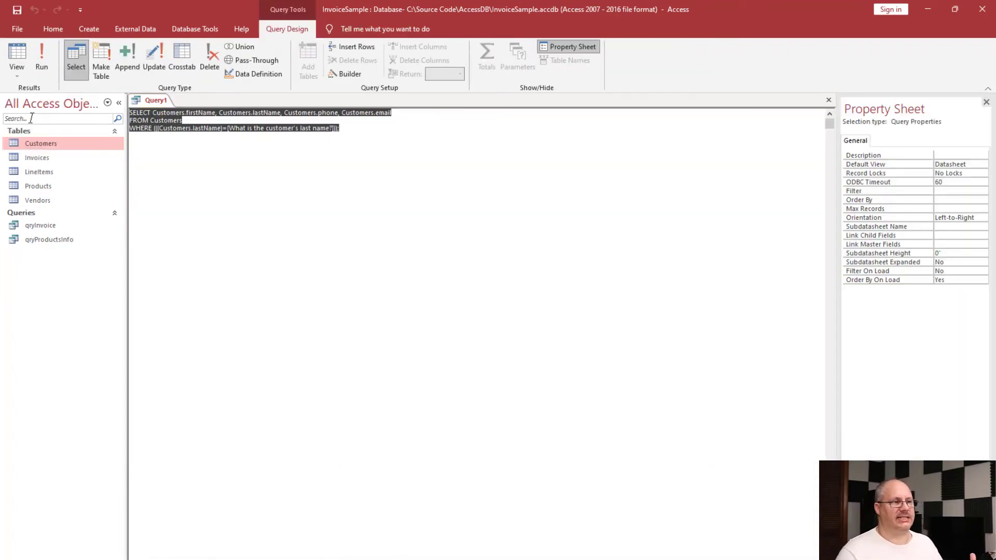